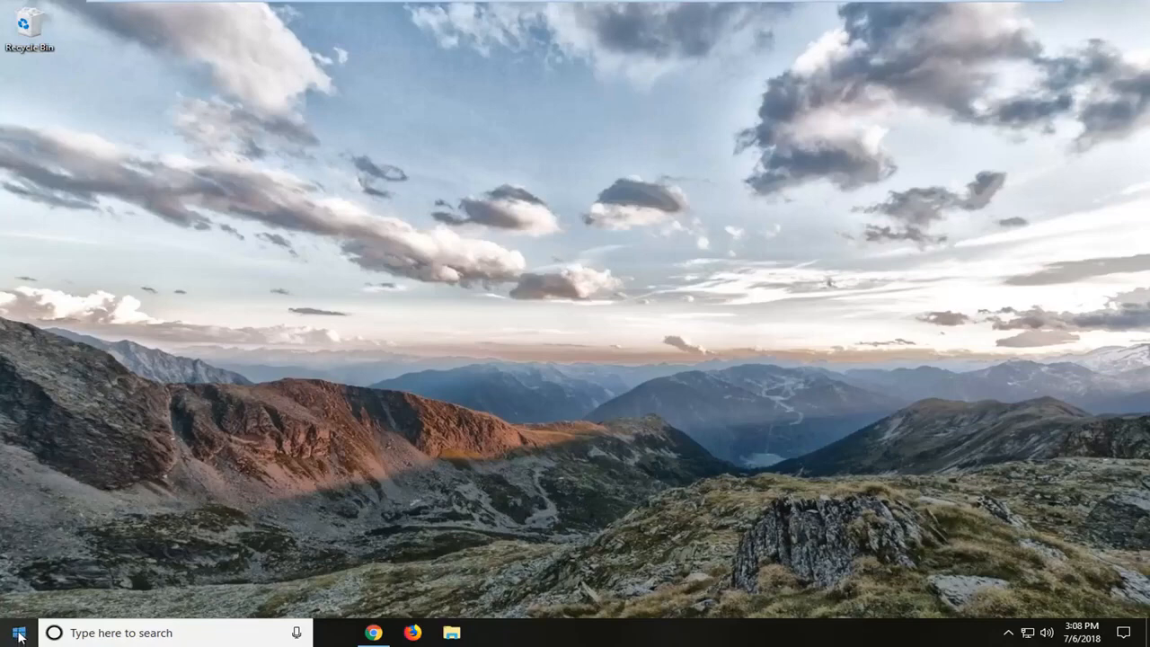
- Search 'apps' from the Start menu so Apps & features appears as best match
click(16, 632)
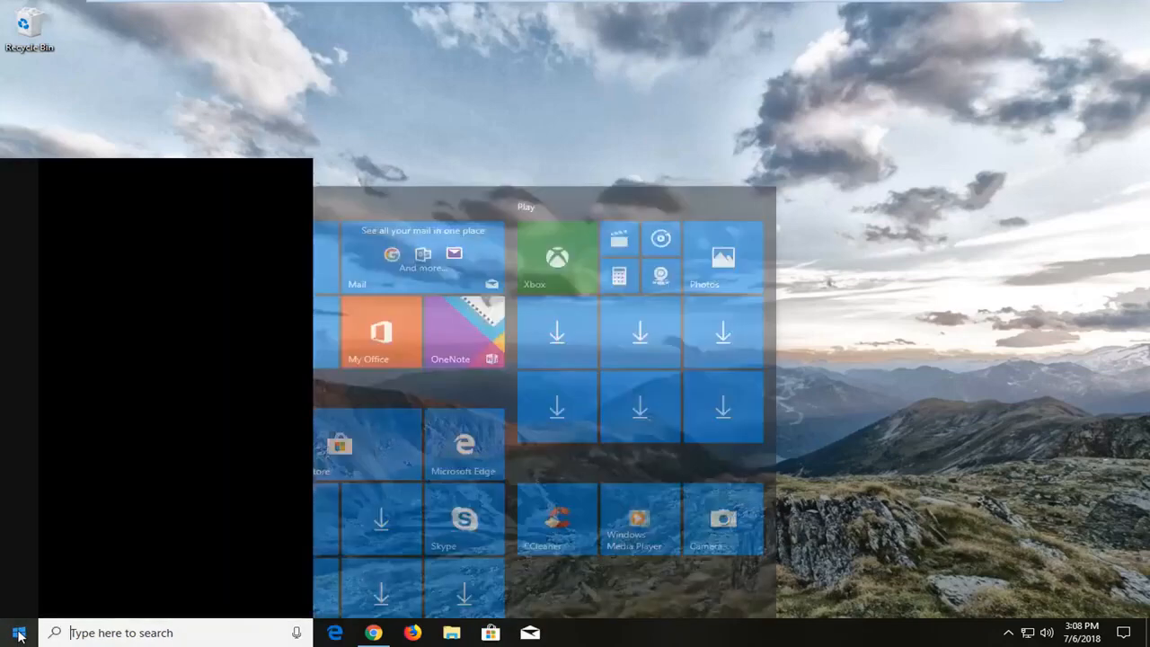
text(apps)
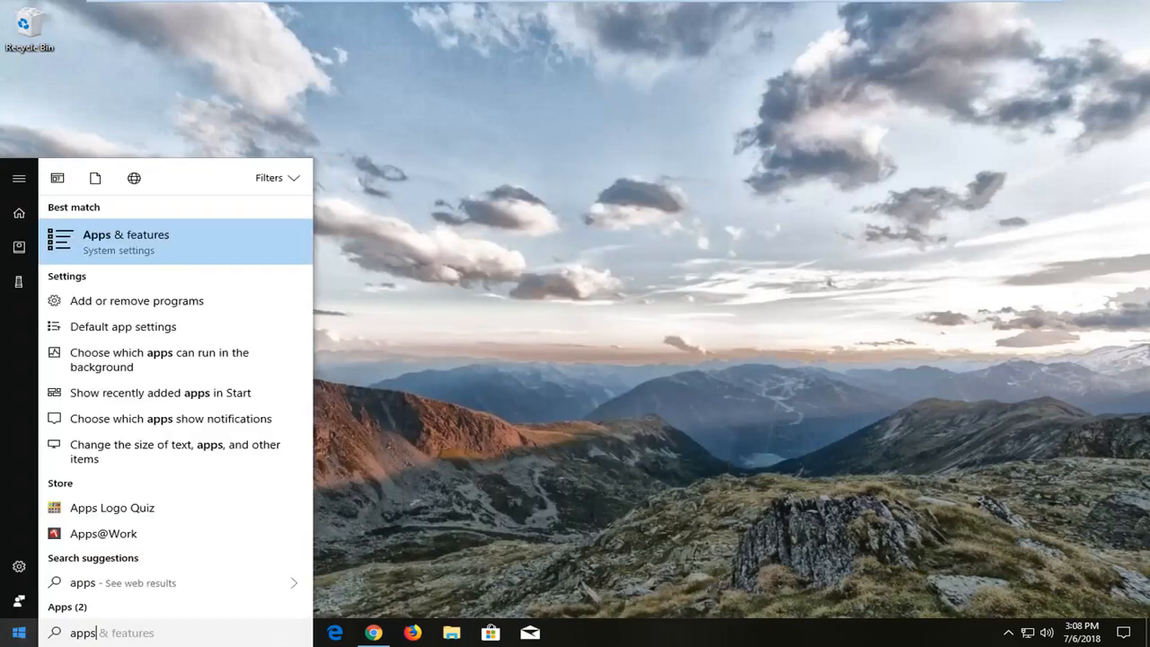
mouse_move(191, 271)
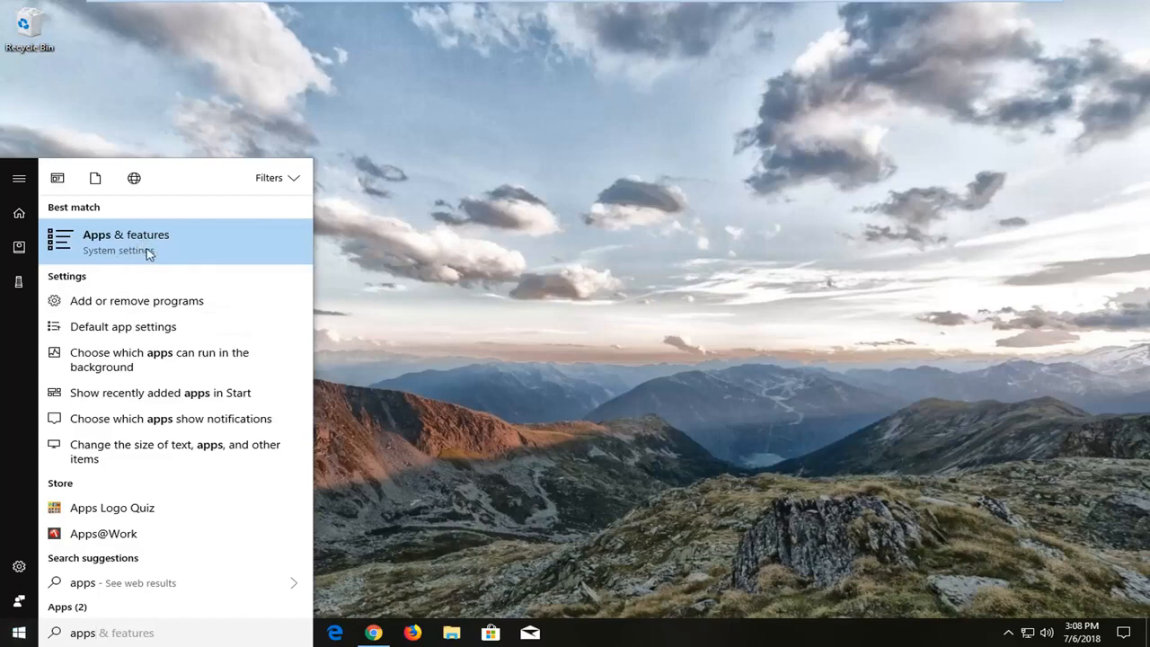
- Open the Apps & features page of Settings from the search result
click(126, 240)
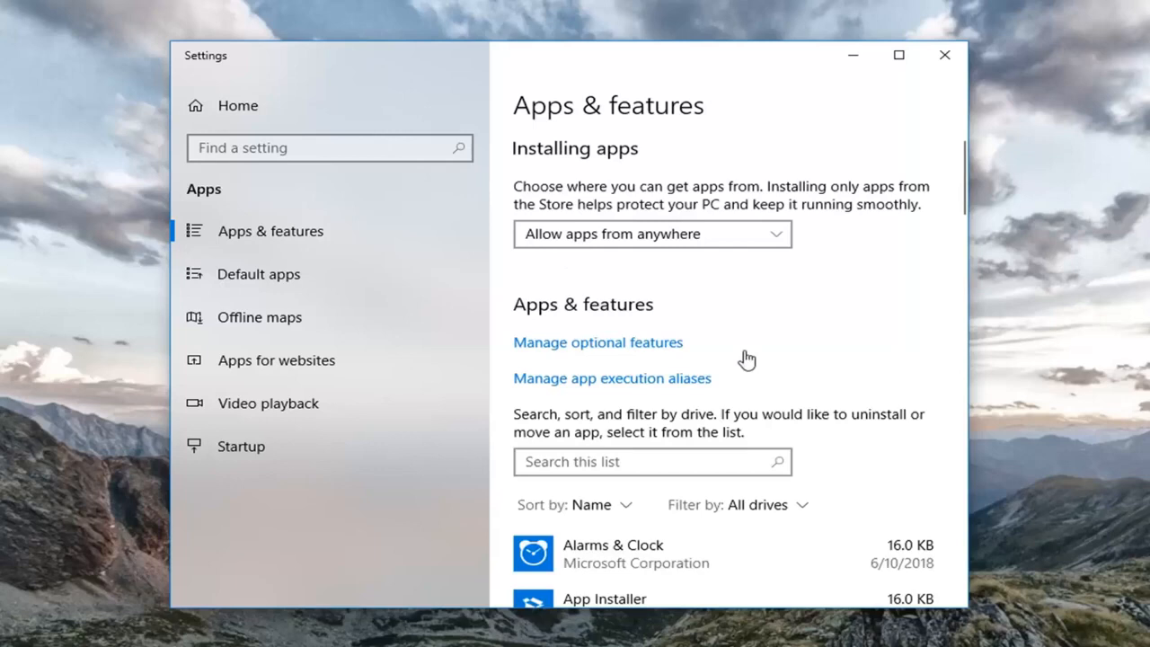
mouse_move(987, 201)
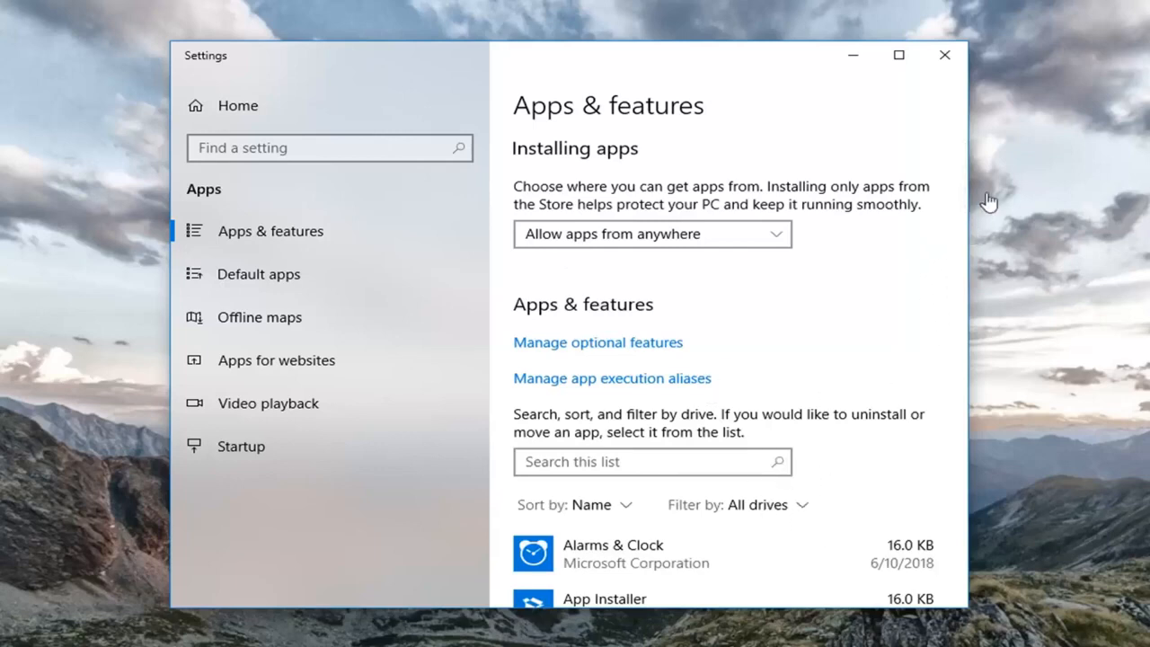
- Expand the Skype entry in the installed apps list to reveal its options
scroll(down, 3)
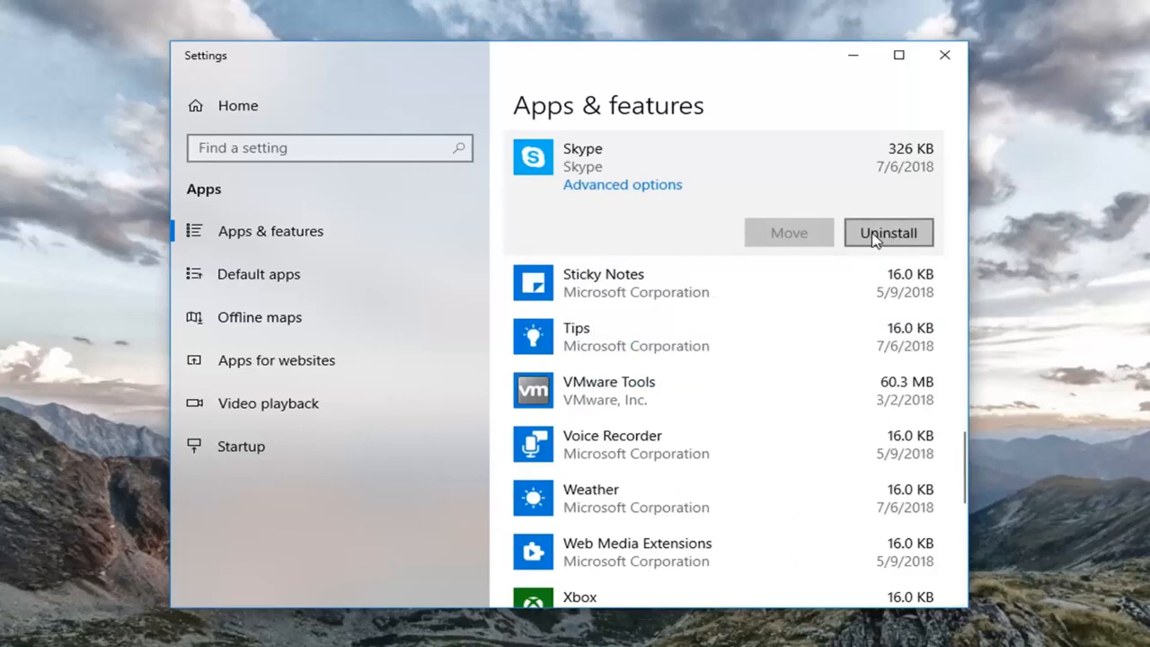
click(887, 233)
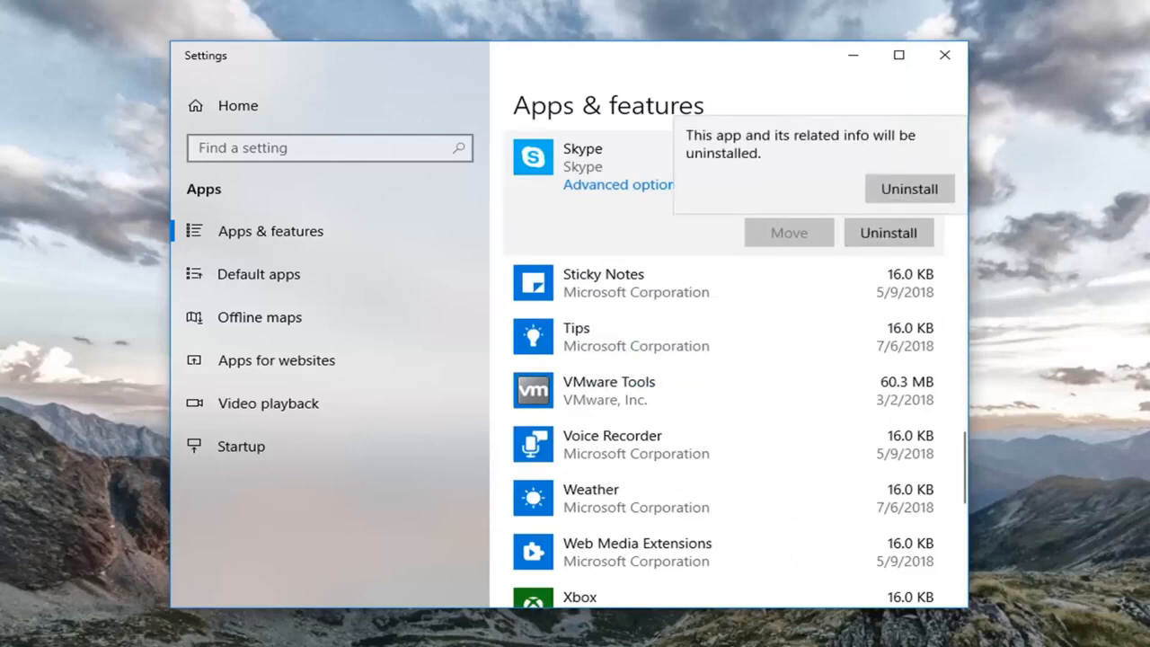
mouse_move(925, 118)
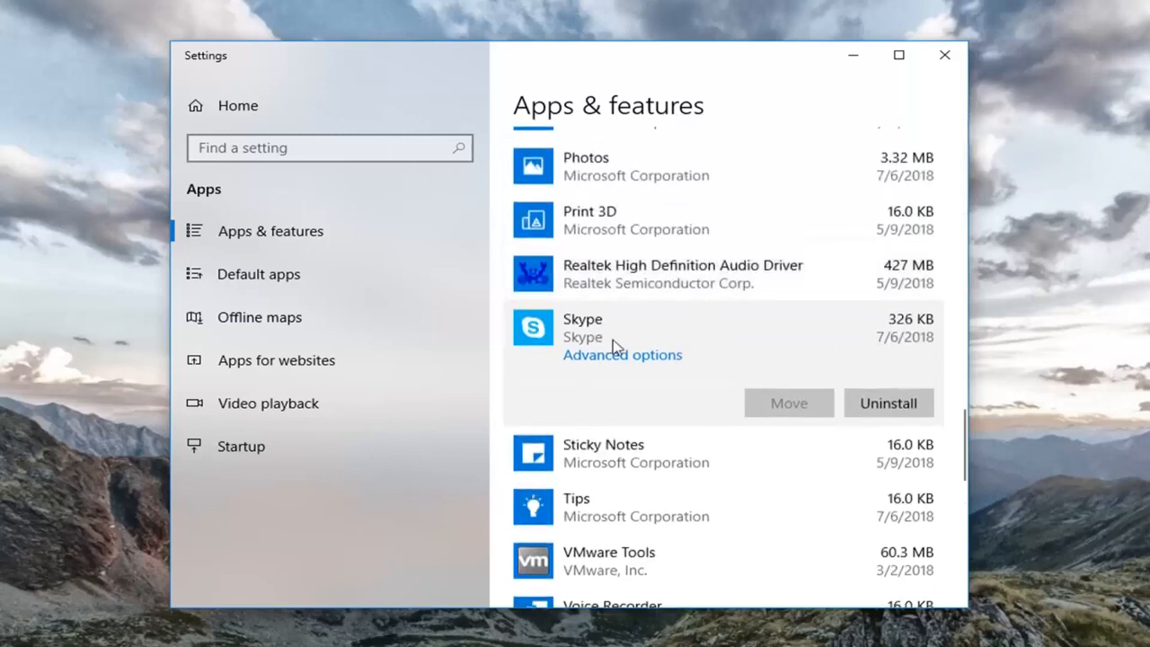
scroll(down, 3)
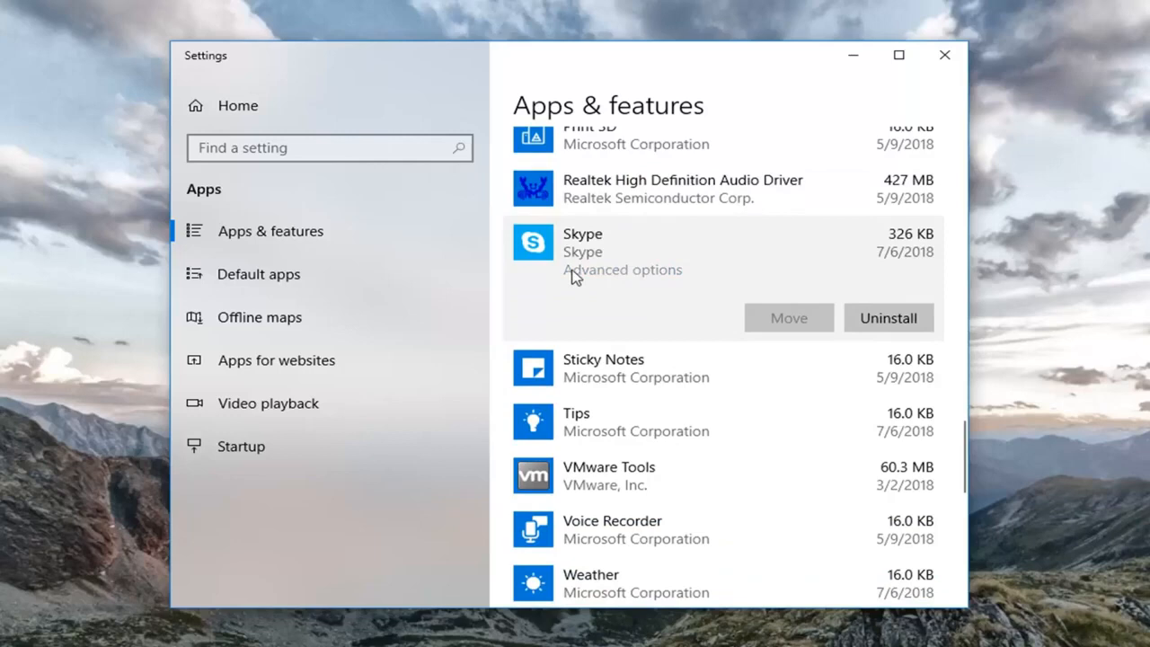
- Go to Skype's Advanced options and bring the Reset section into view
click(622, 269)
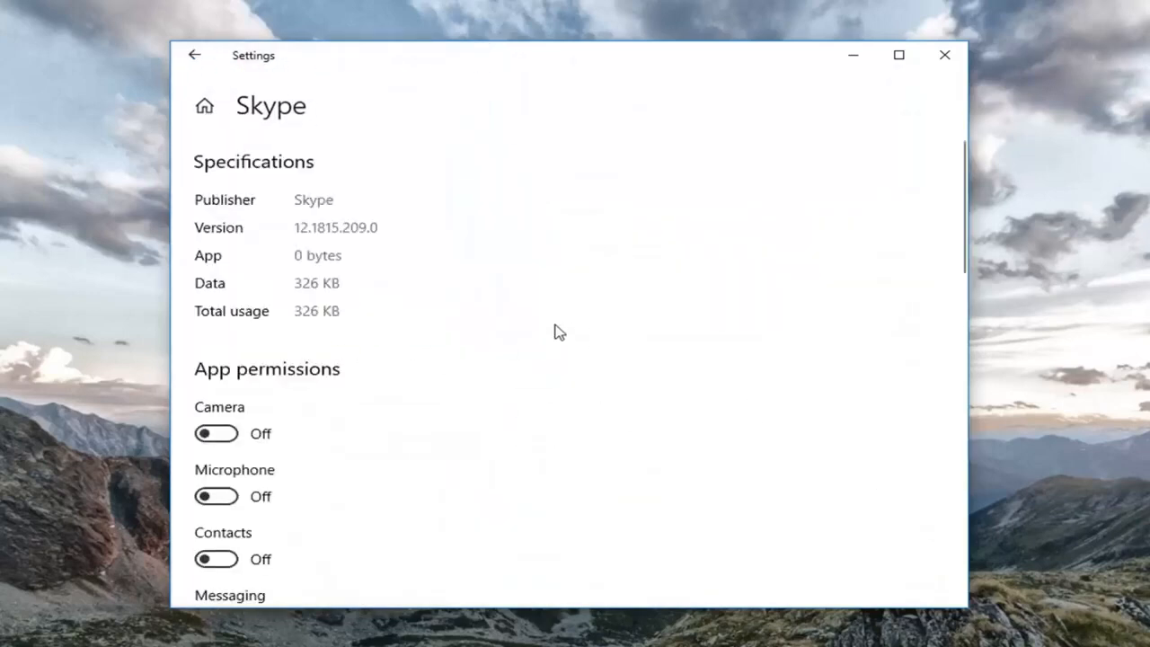
scroll(down, 3)
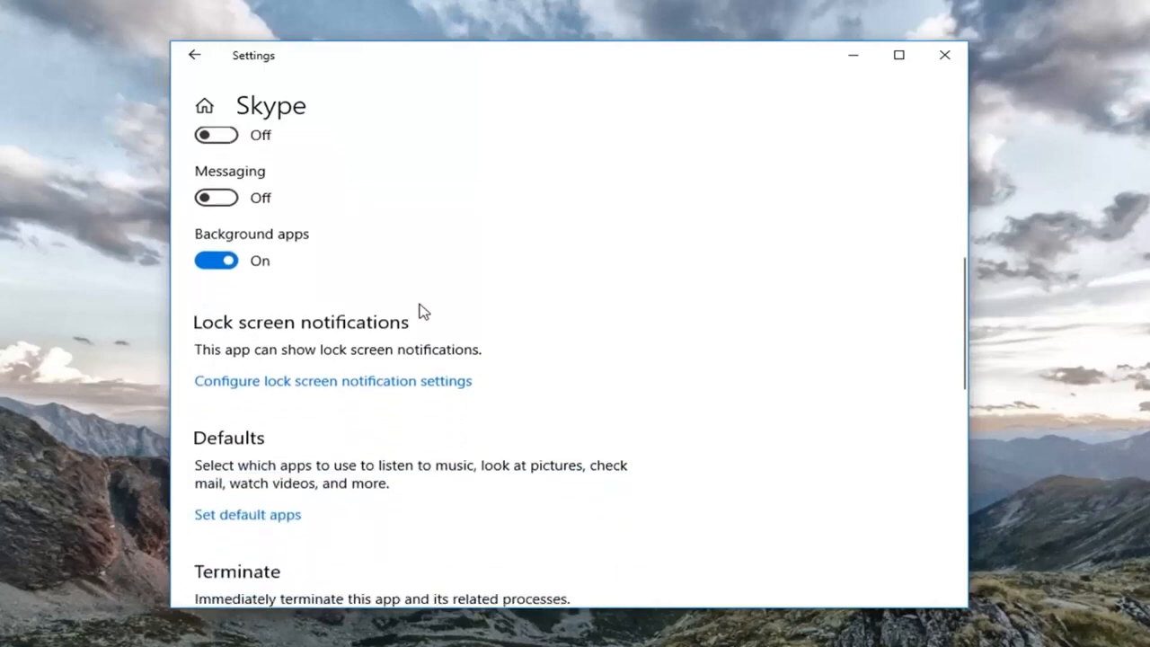
scroll(down, 3)
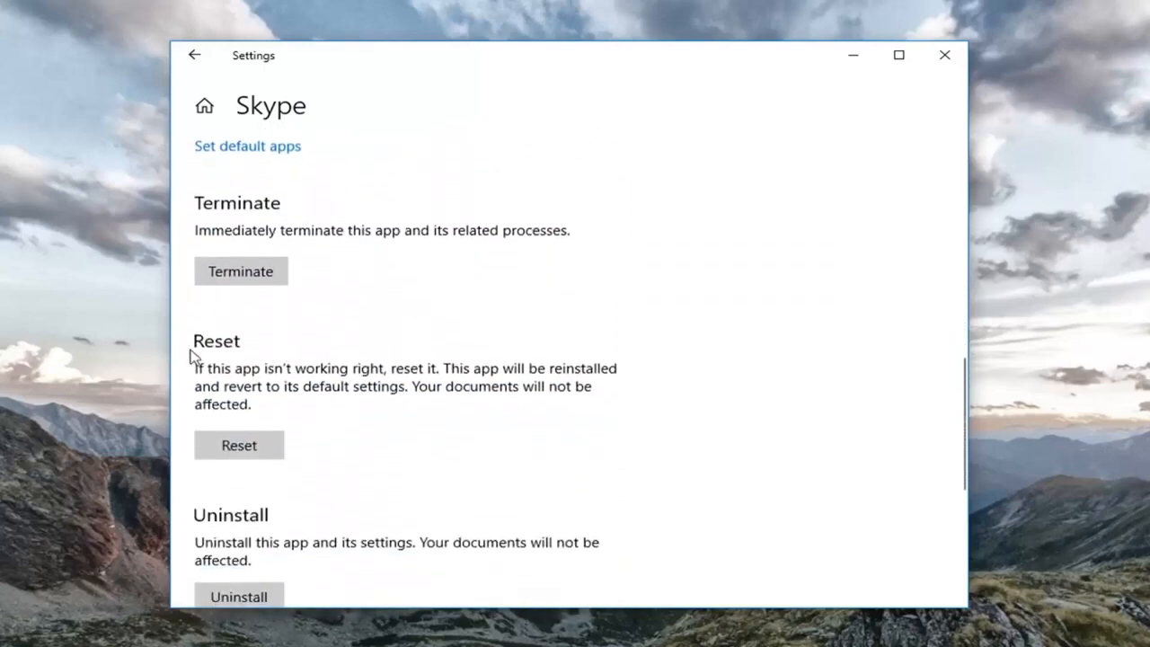
mouse_move(237, 372)
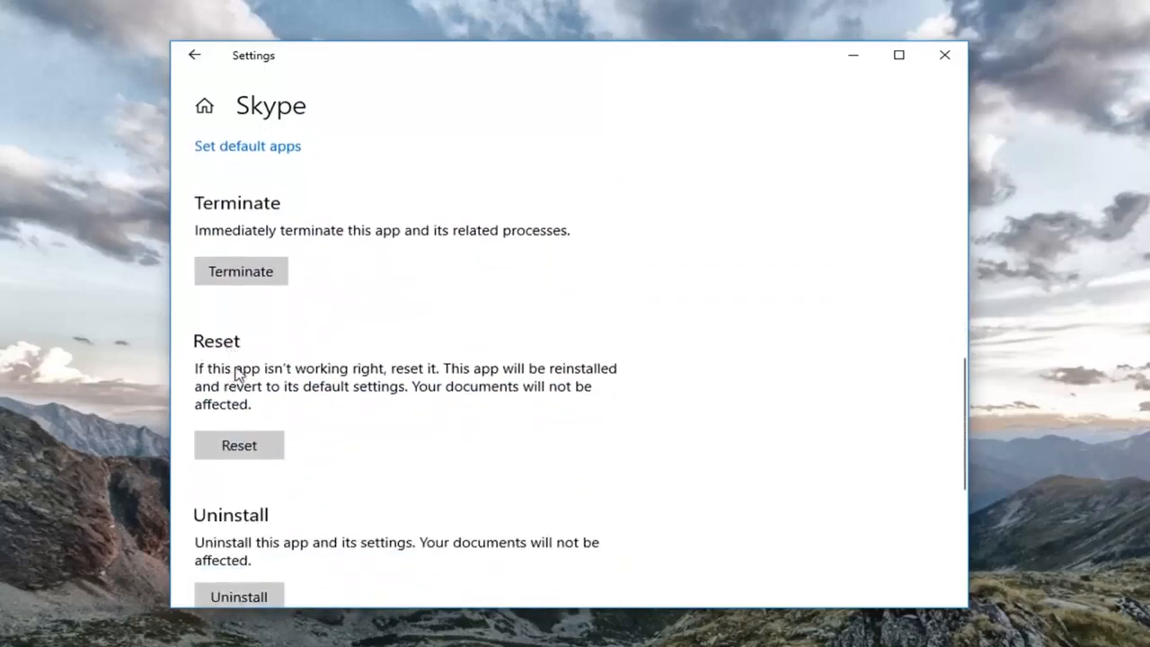
mouse_move(503, 388)
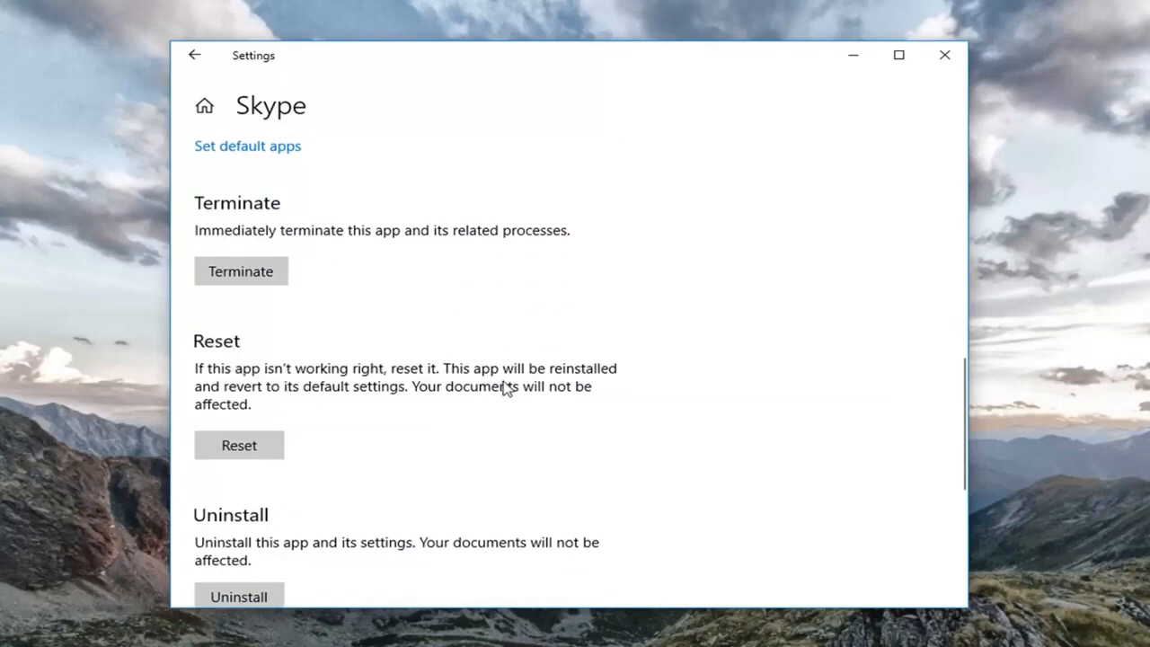
mouse_move(287, 399)
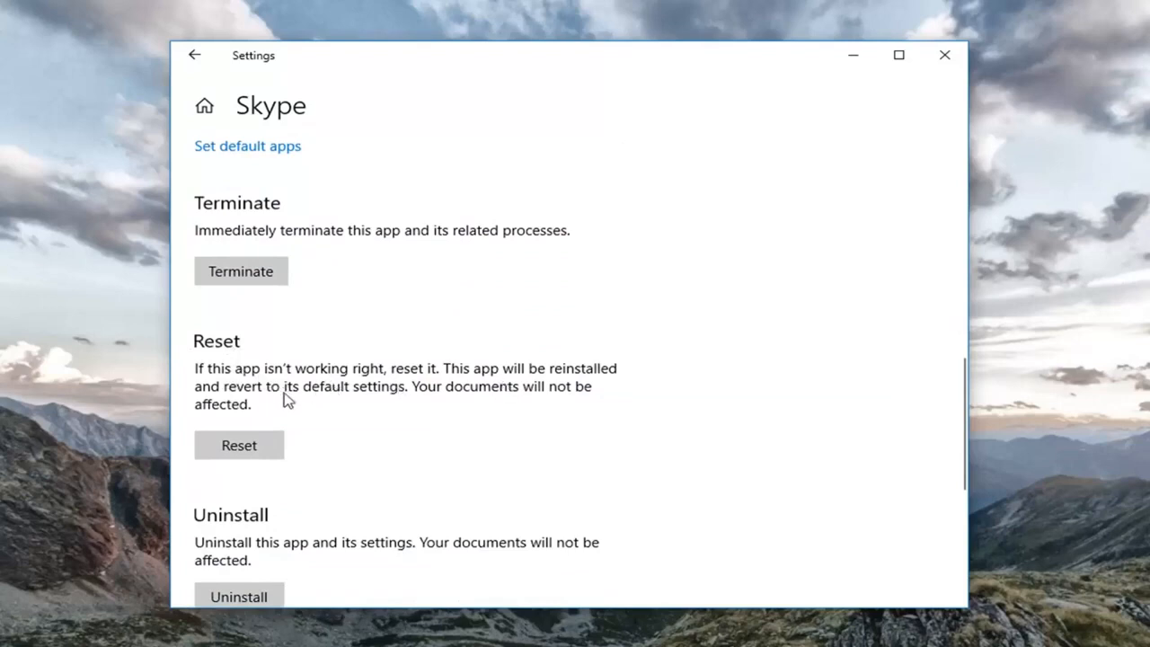
mouse_move(239, 445)
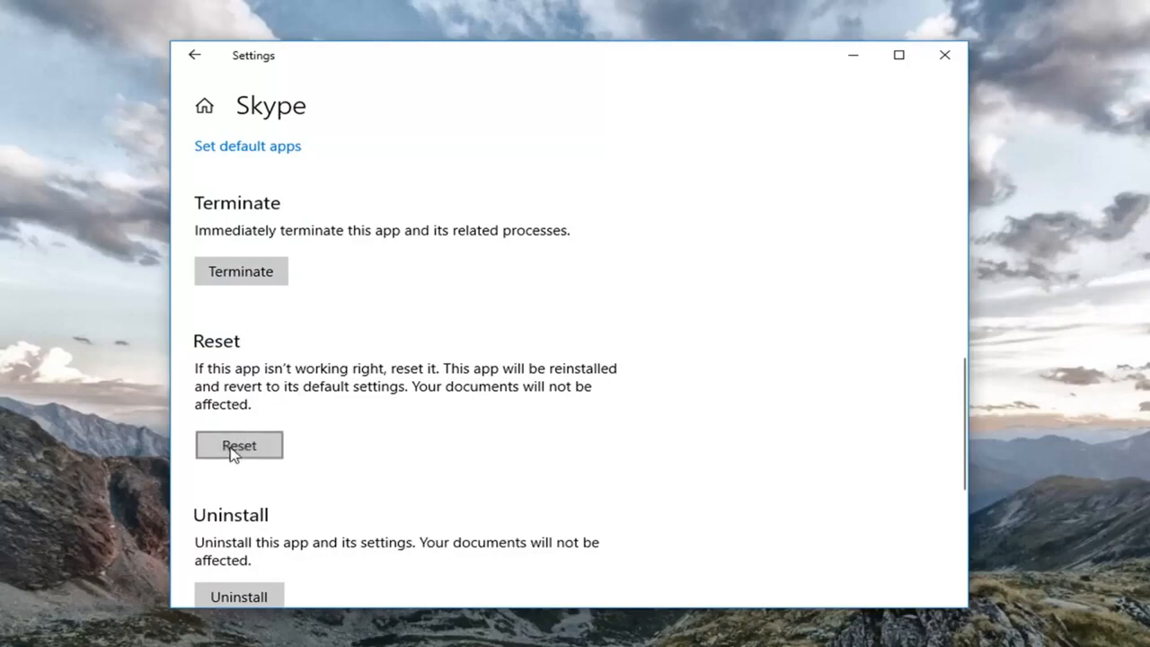
- Reset Skype to defaults, confirming data deletion, until the completion checkmark shows
click(239, 446)
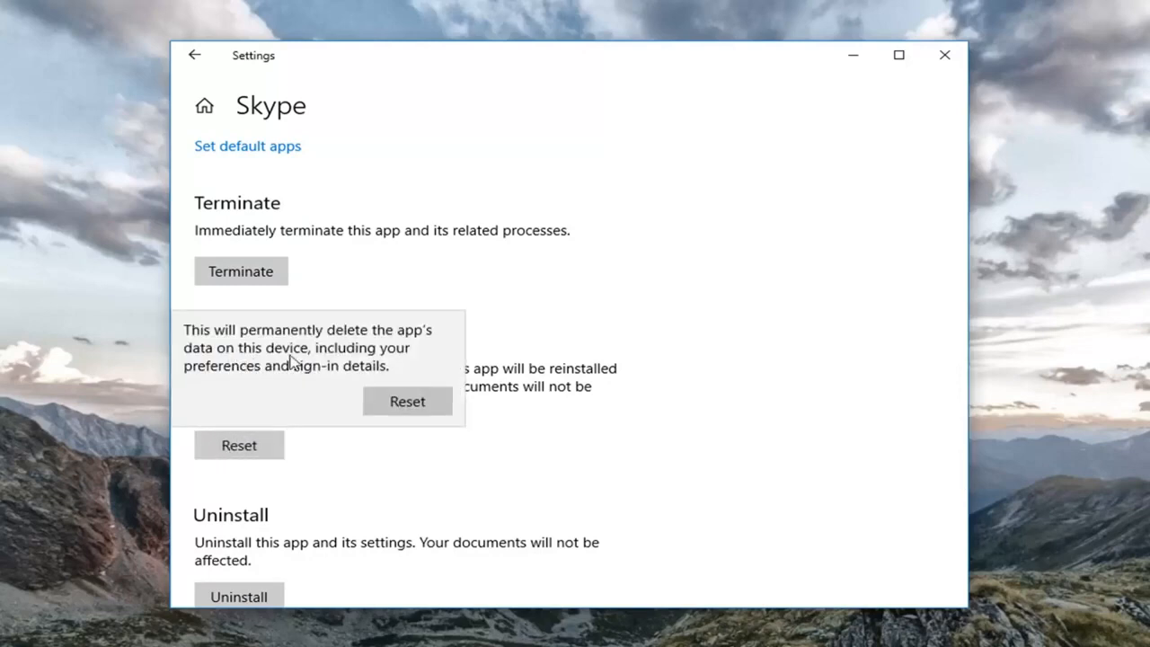
mouse_move(248, 375)
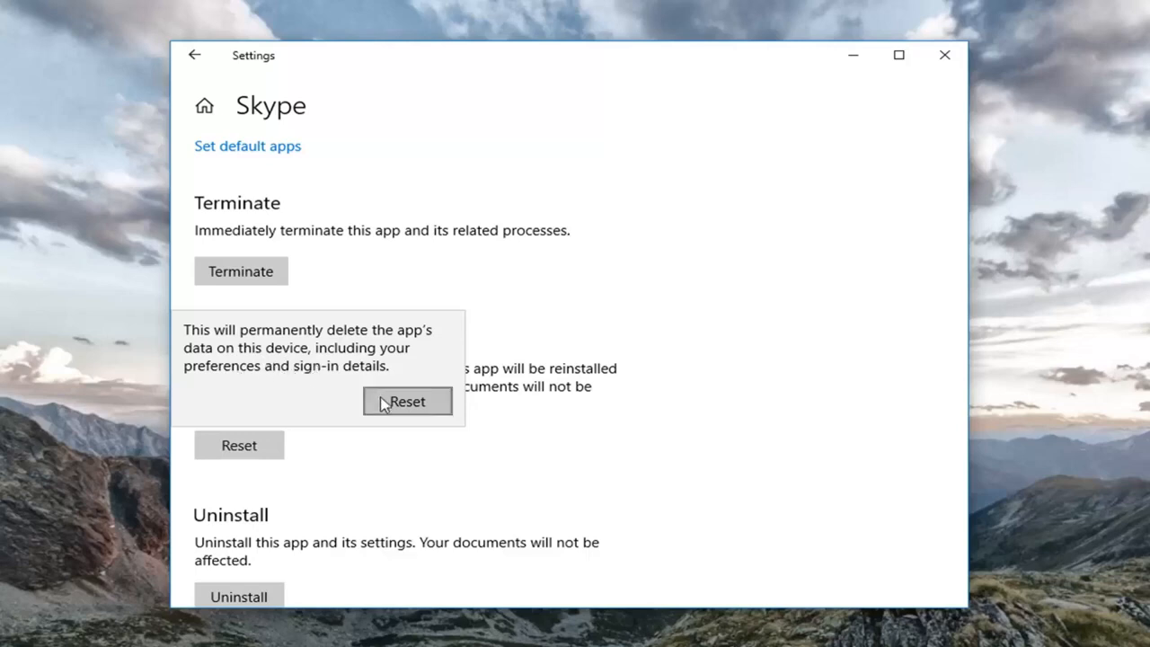
click(406, 401)
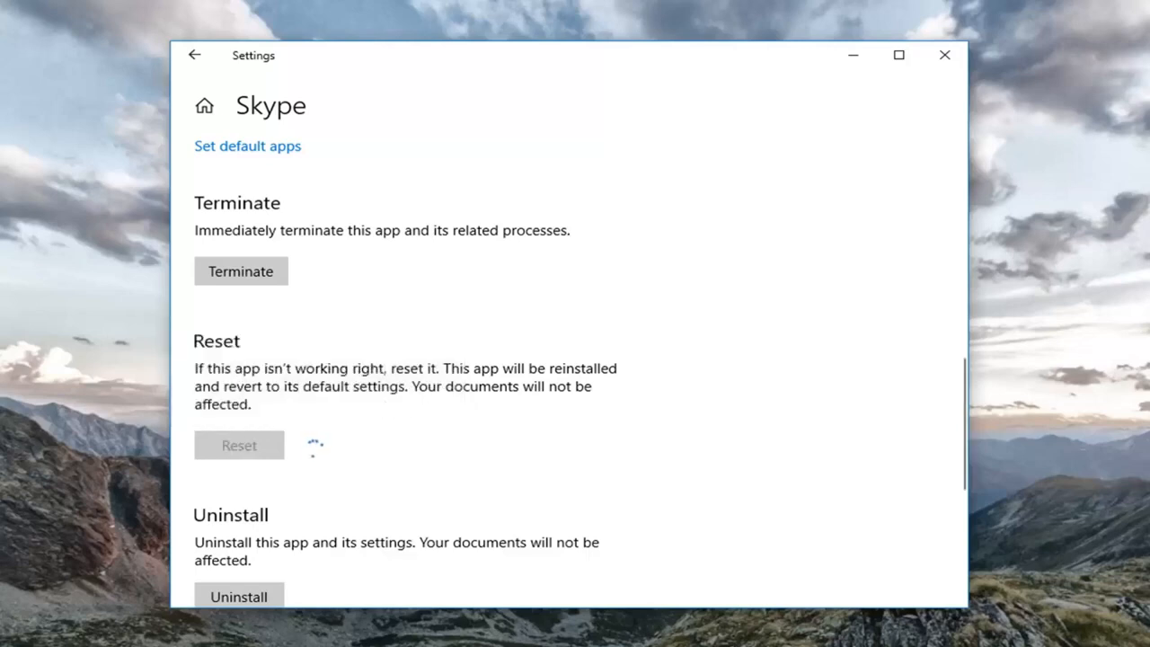
click(239, 445)
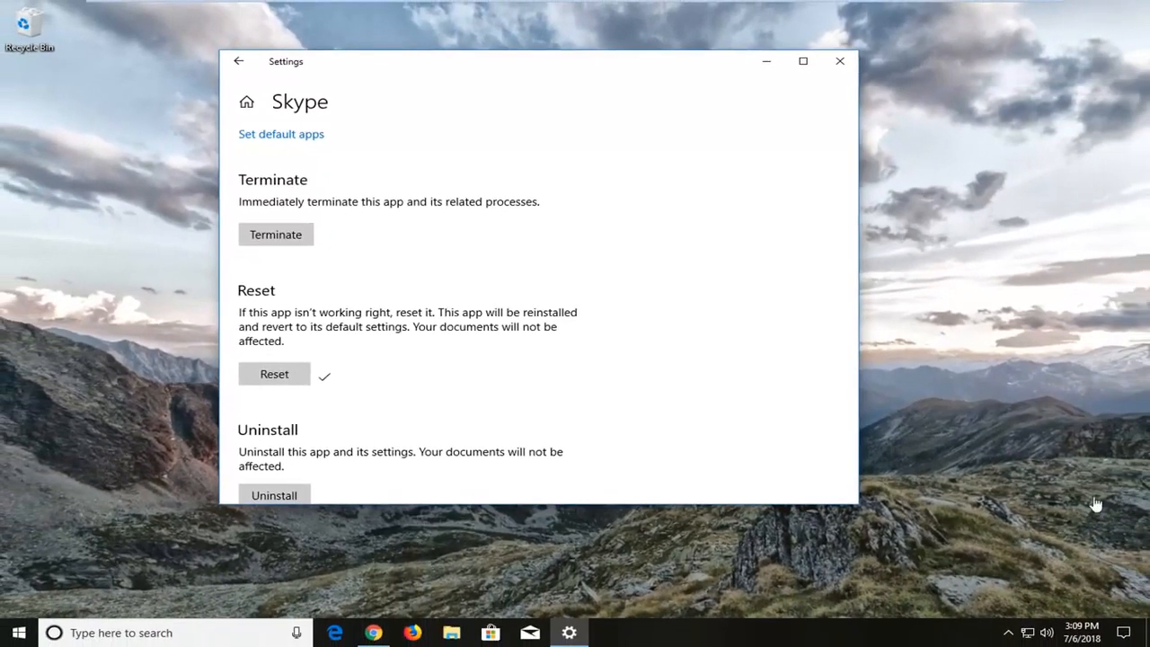
mouse_move(1030, 400)
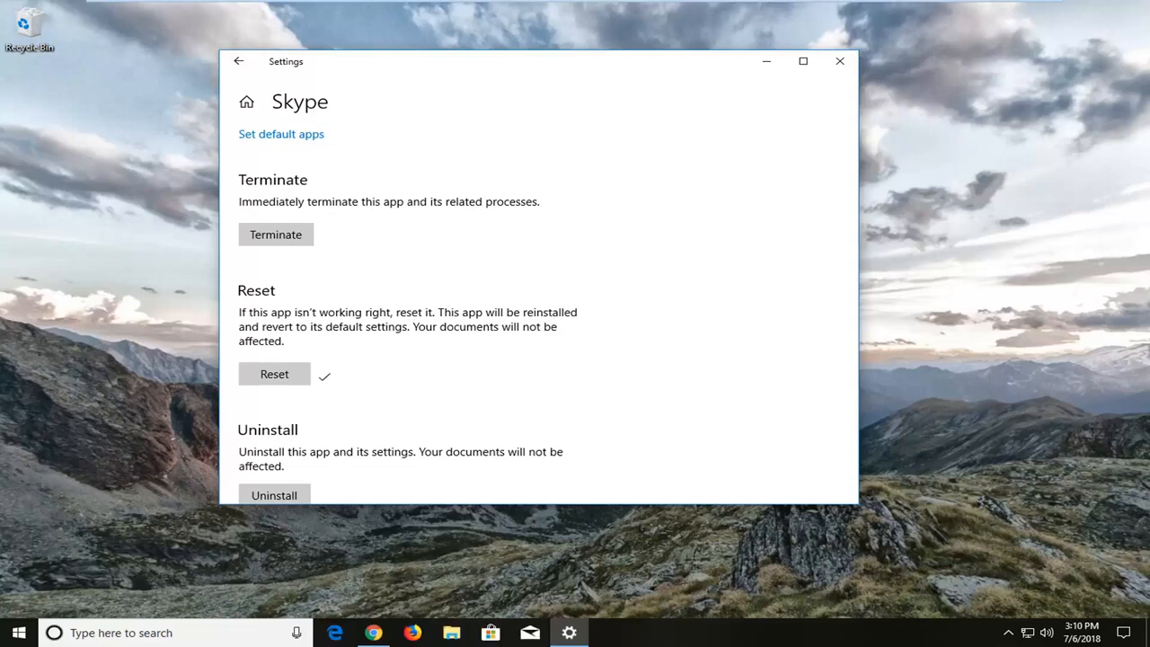
mouse_move(839, 61)
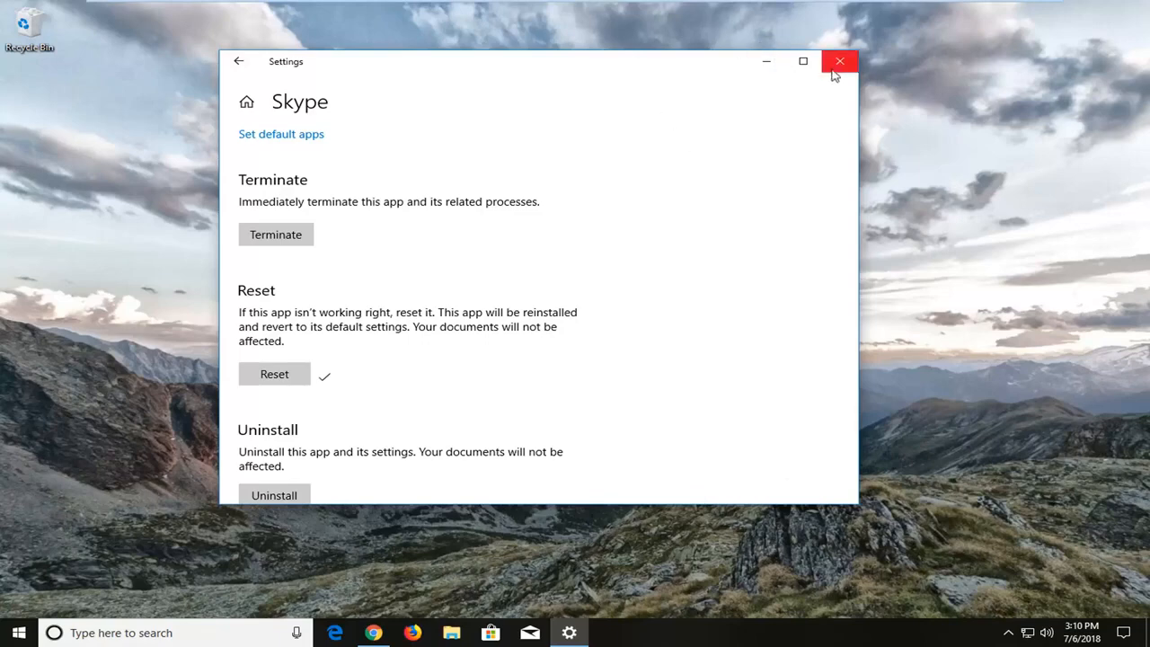
- Close the Settings window, returning to the desktop
click(839, 61)
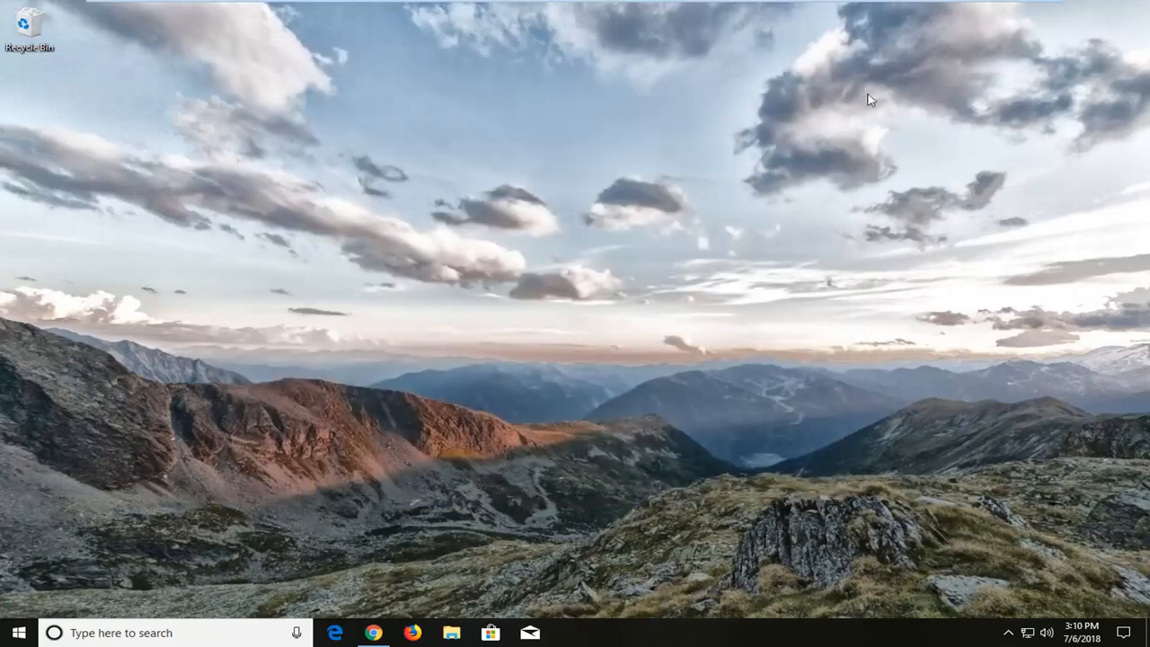